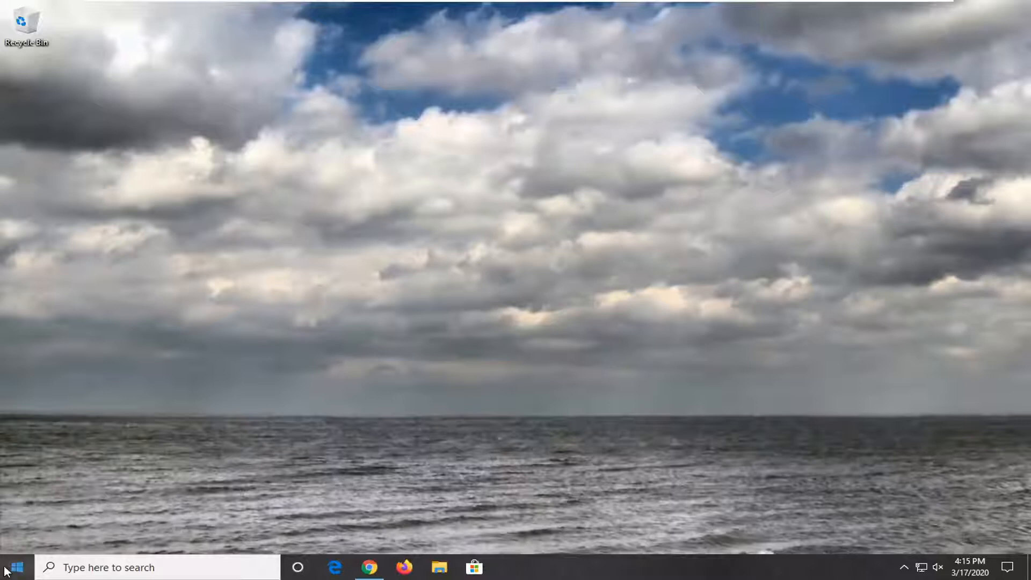
- Launch Registry Editor from a Start menu search for regedit and grant administrator permission
click(9, 567)
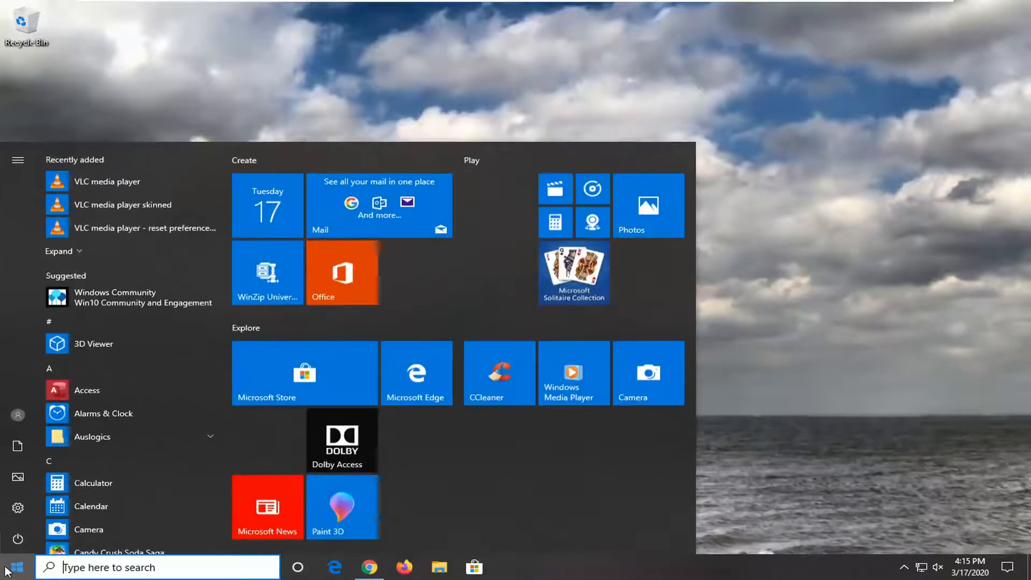
text(regedit)
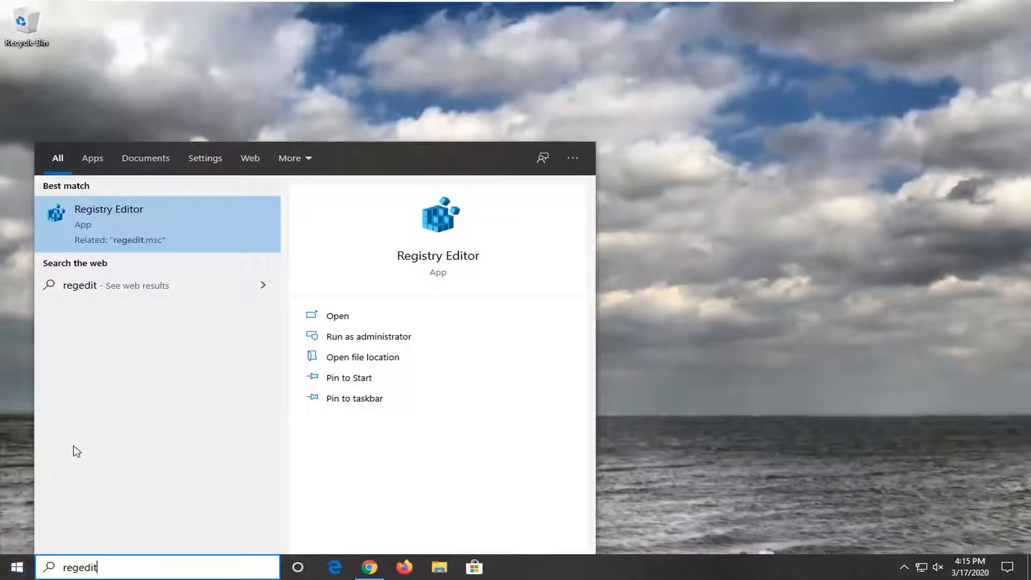
mouse_move(97, 301)
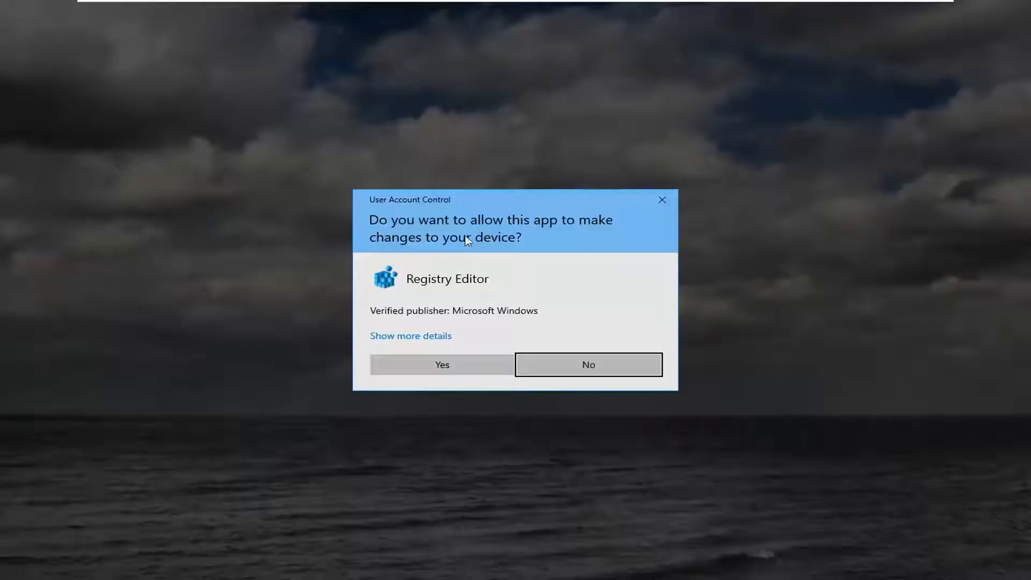
click(442, 365)
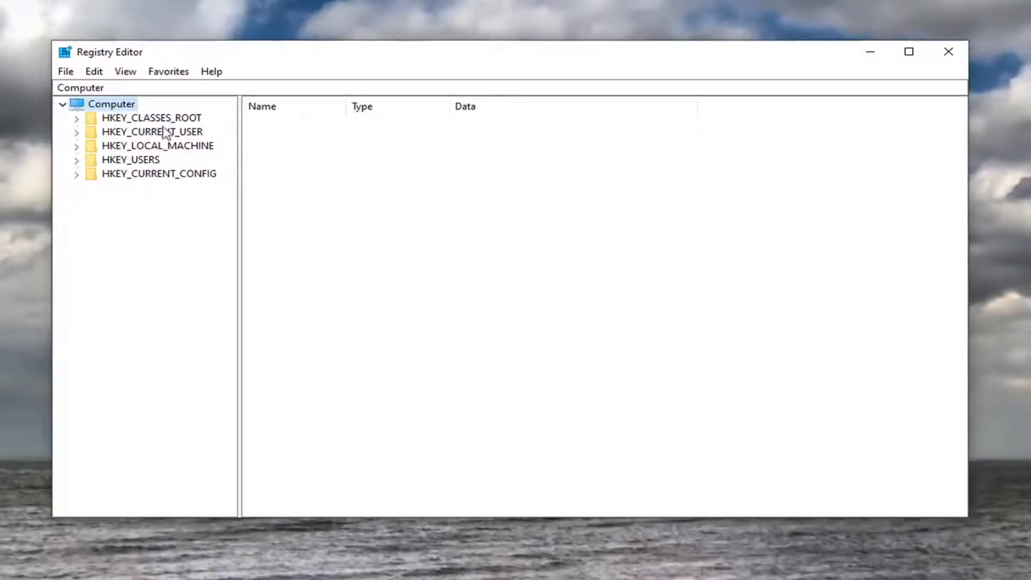
click(65, 71)
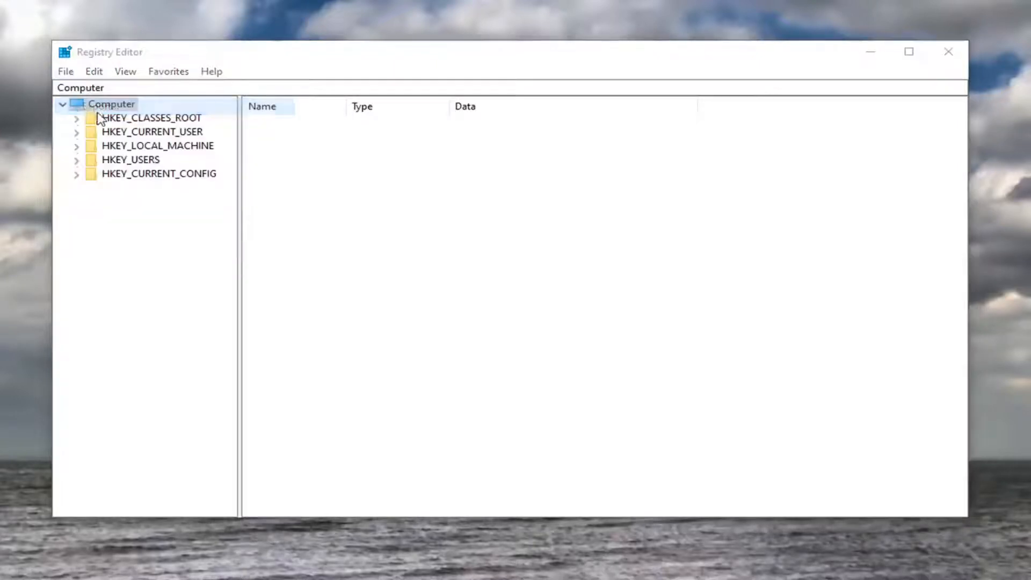
click(65, 71)
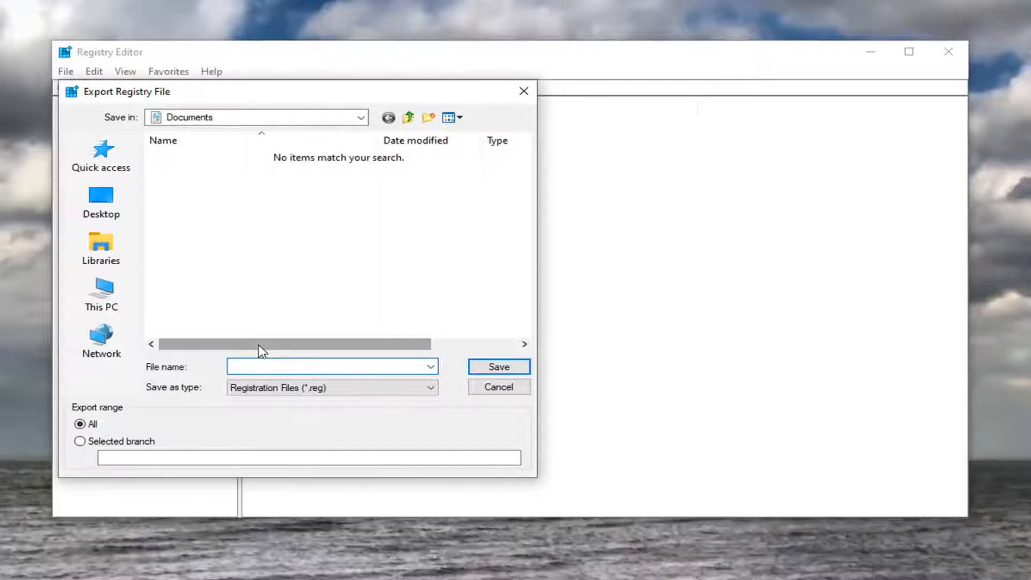
click(101, 339)
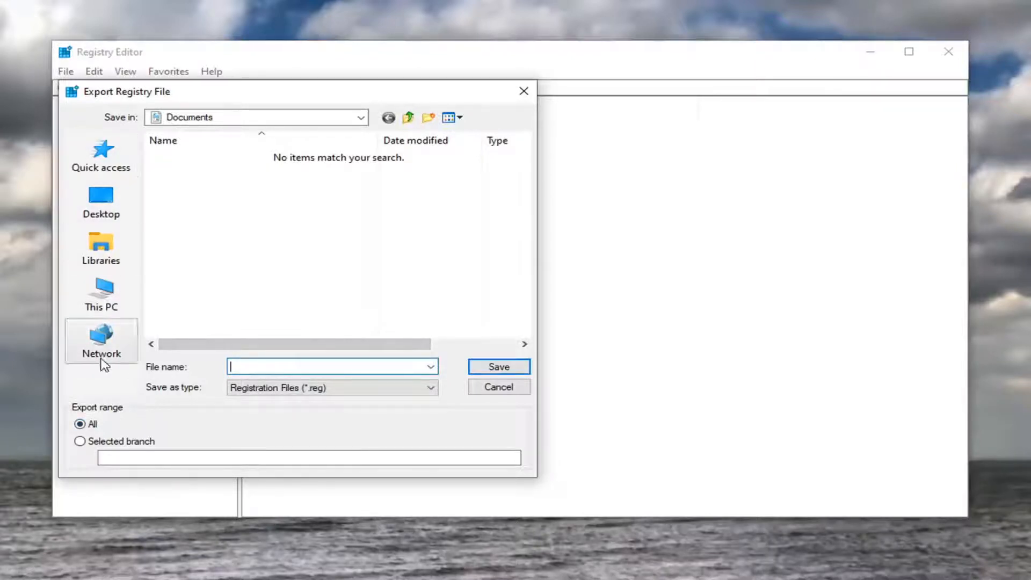
mouse_move(498, 366)
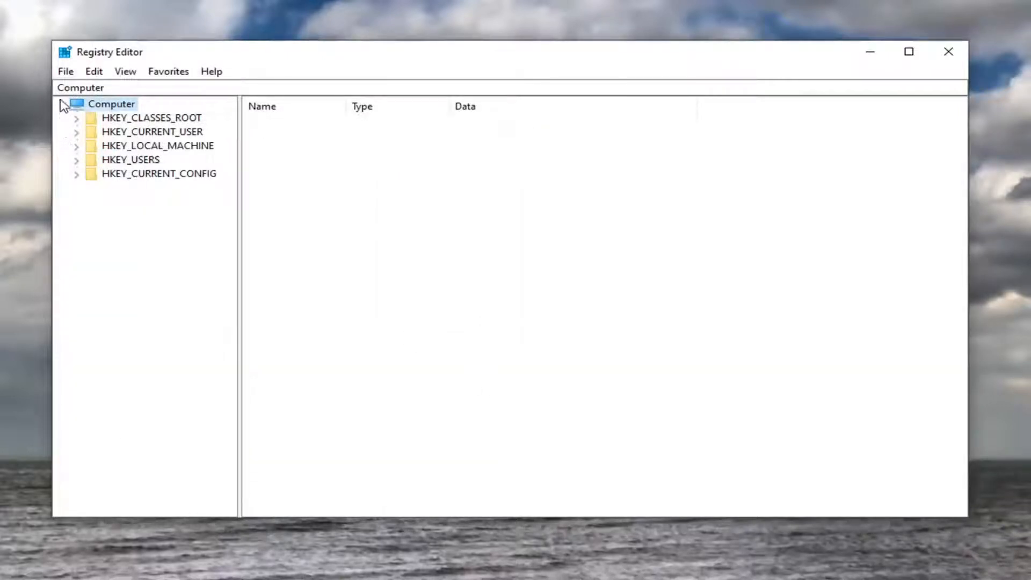
click(92, 87)
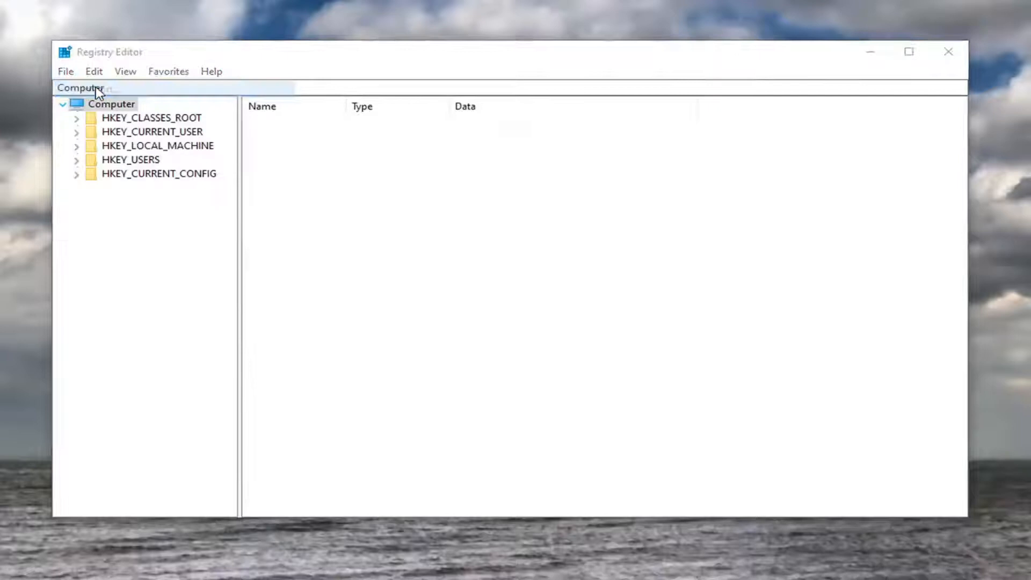
click(65, 71)
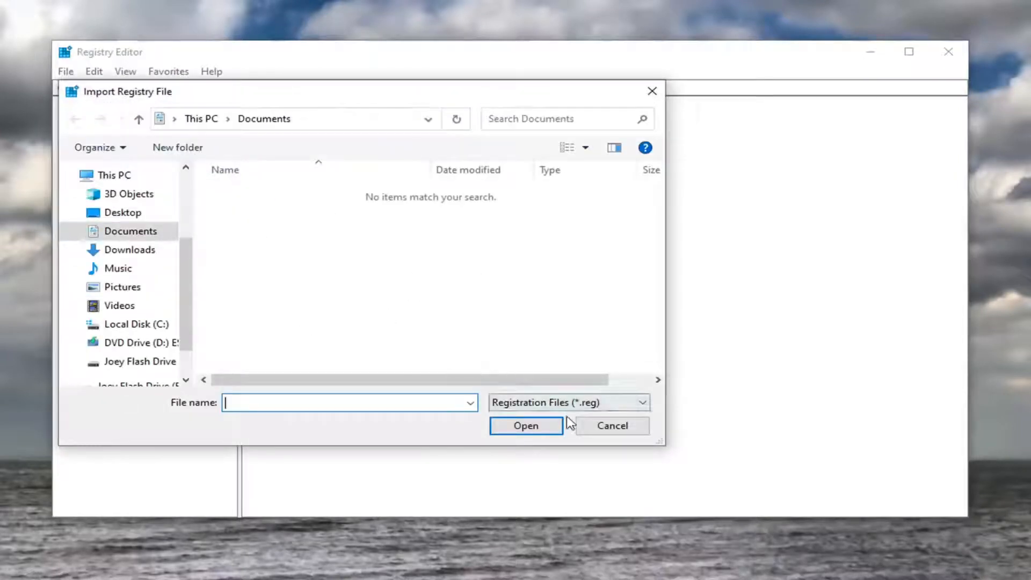
click(611, 426)
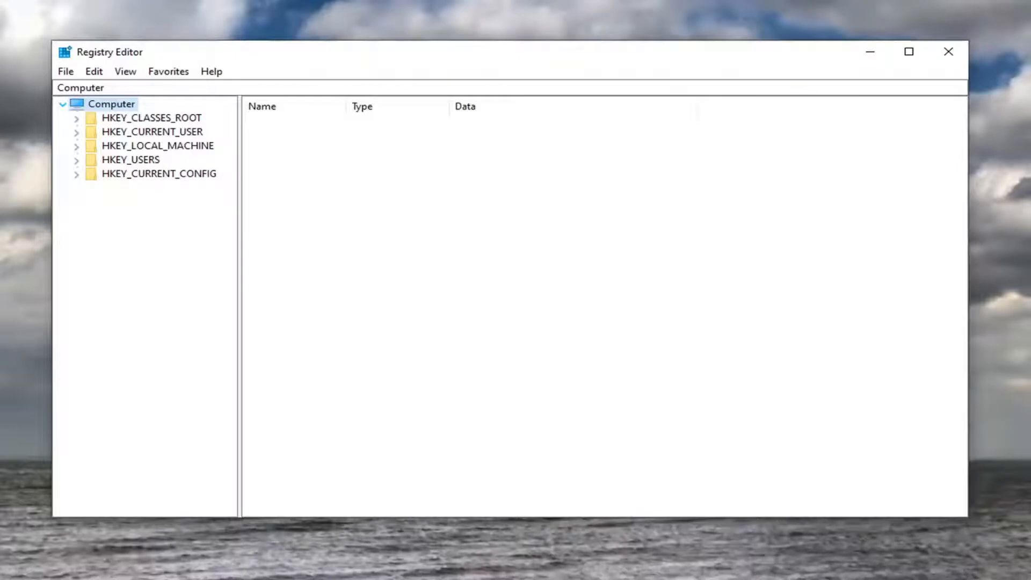
mouse_move(541, 267)
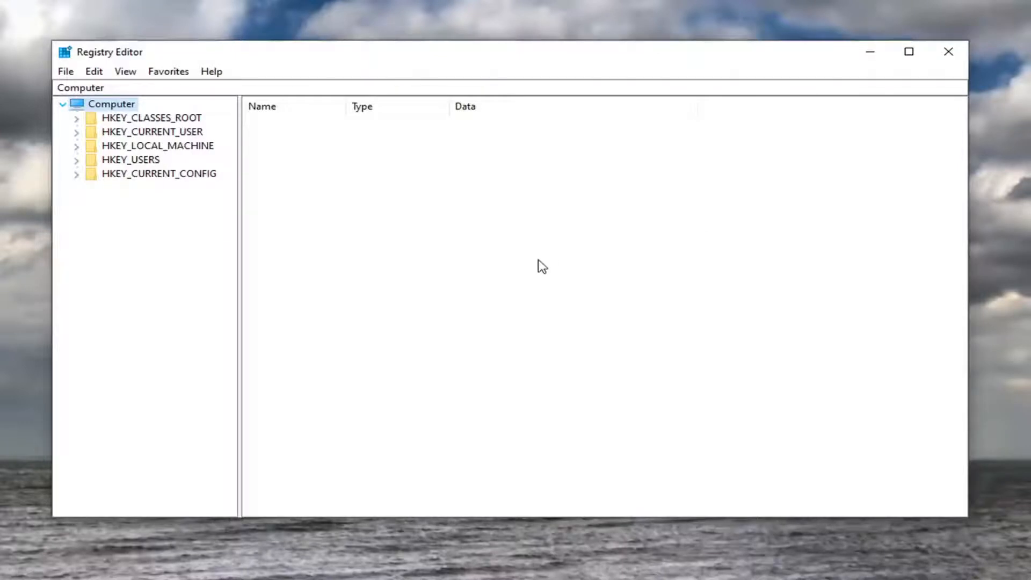
- Browse to HKEY_LOCAL_MACHINE\SOFTWARE\Microsoft\Office\16.0 and begin adding a new key there
click(158, 146)
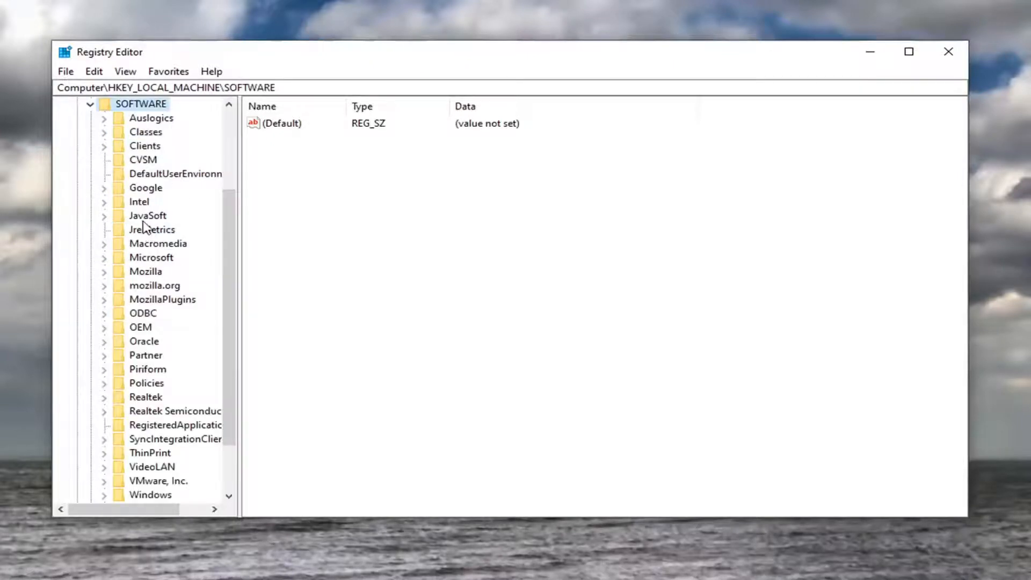
scroll(down, 3)
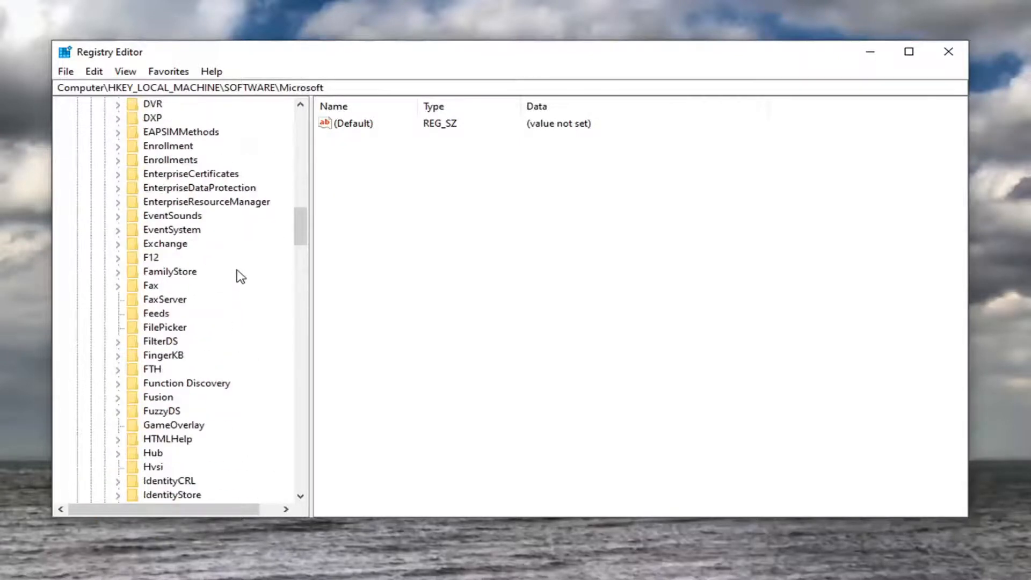
scroll(down, 3)
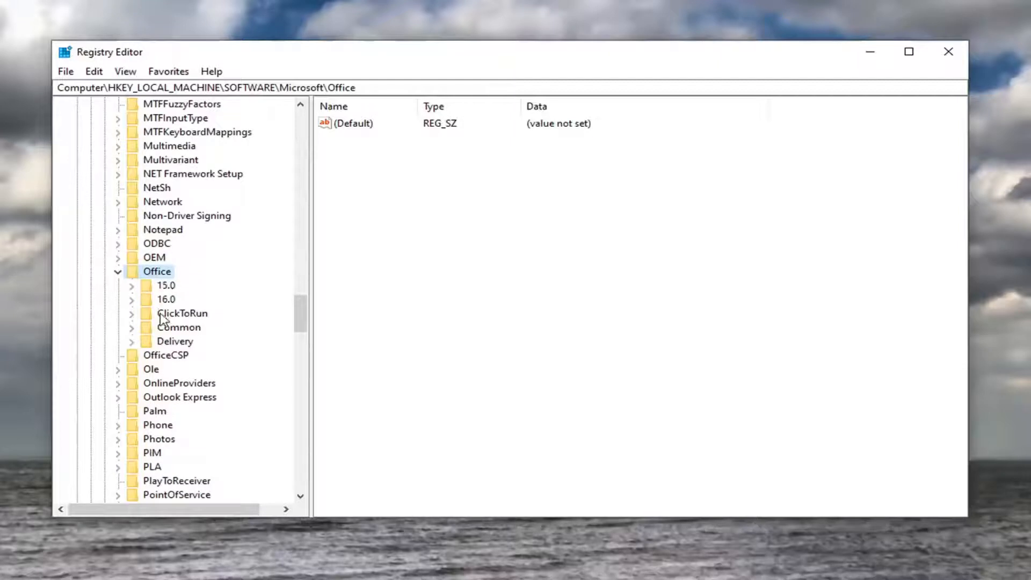
click(166, 299)
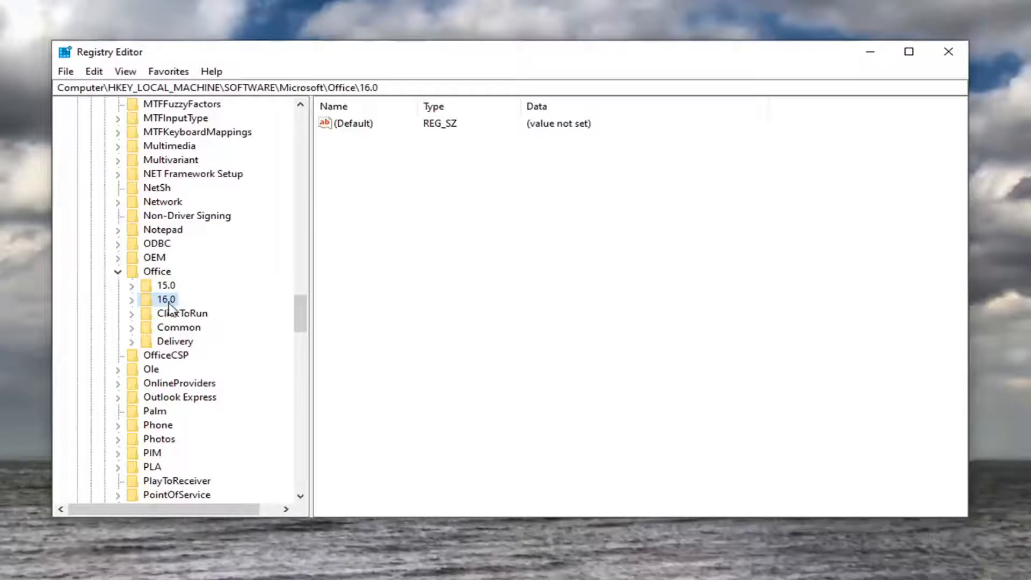
click(118, 298)
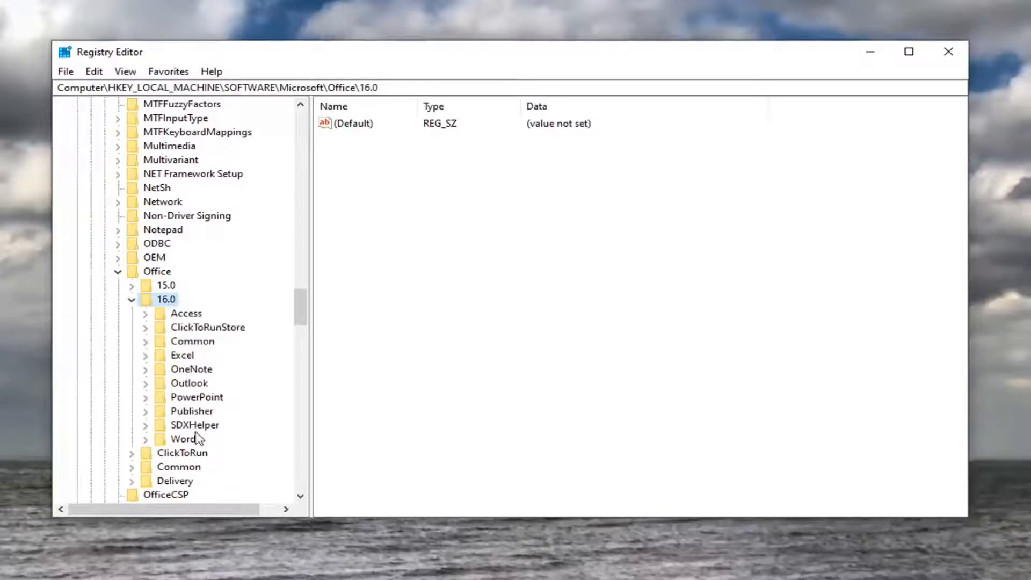
mouse_move(191, 477)
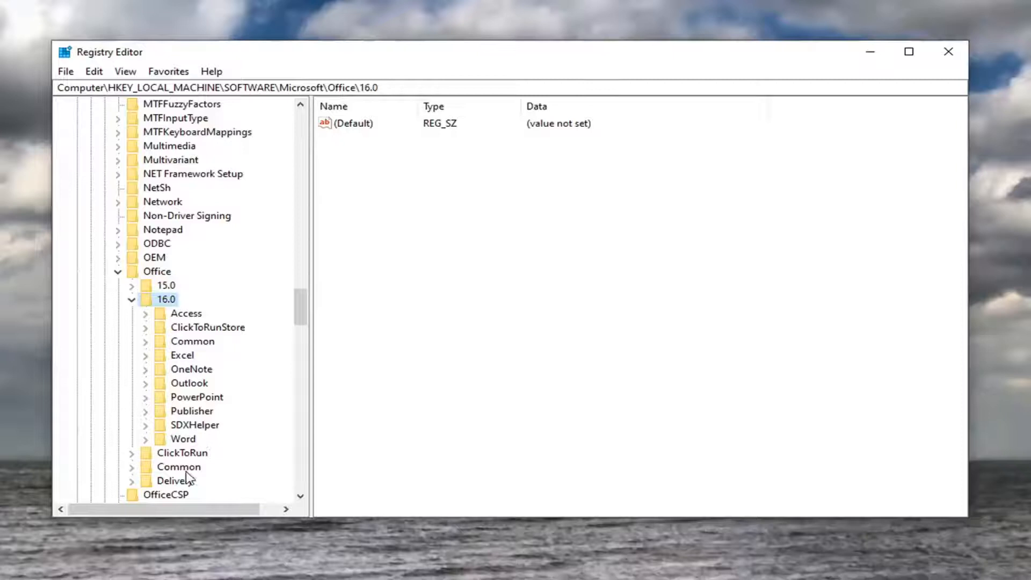
mouse_move(186, 452)
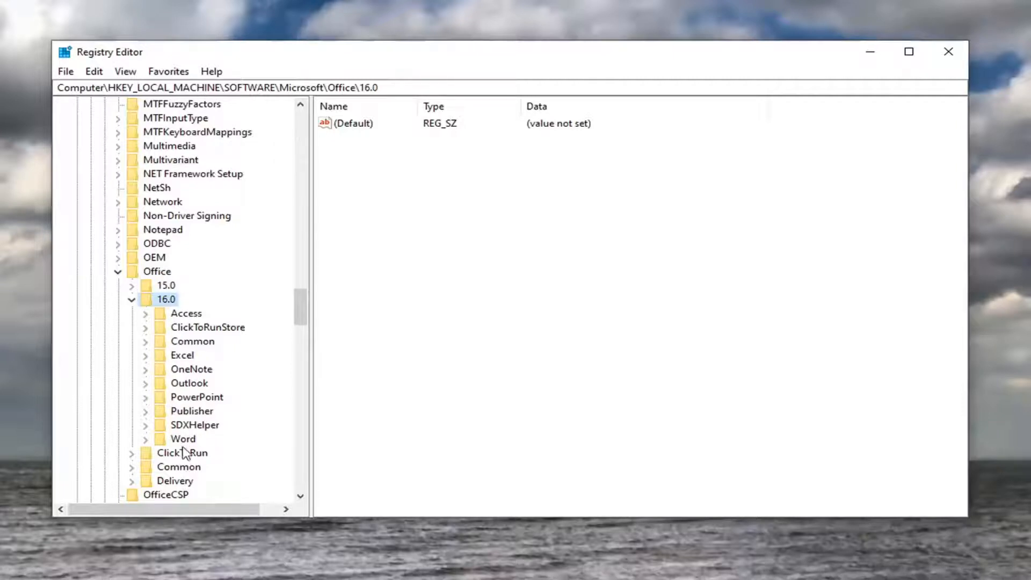
click(131, 299)
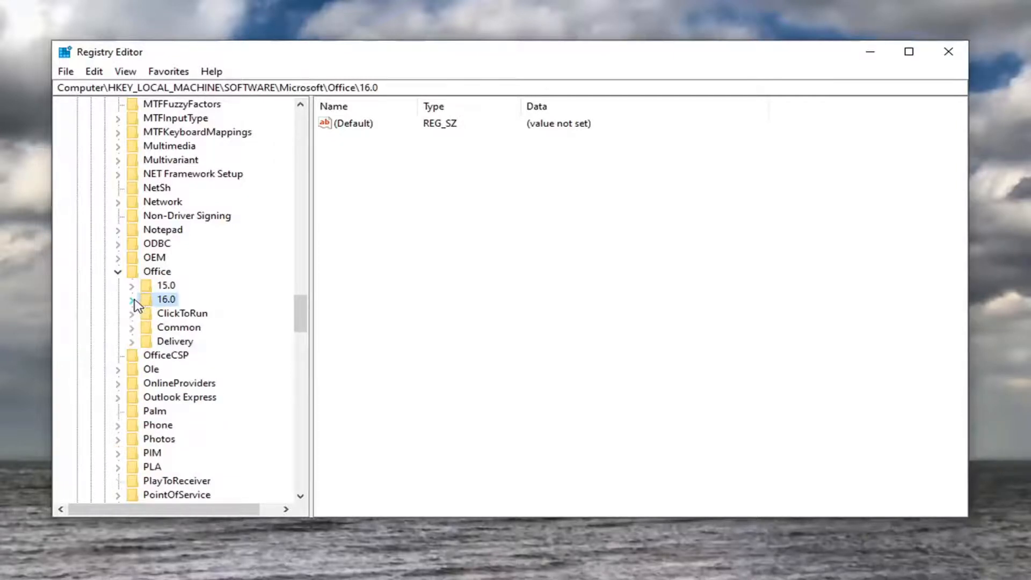
click(132, 299)
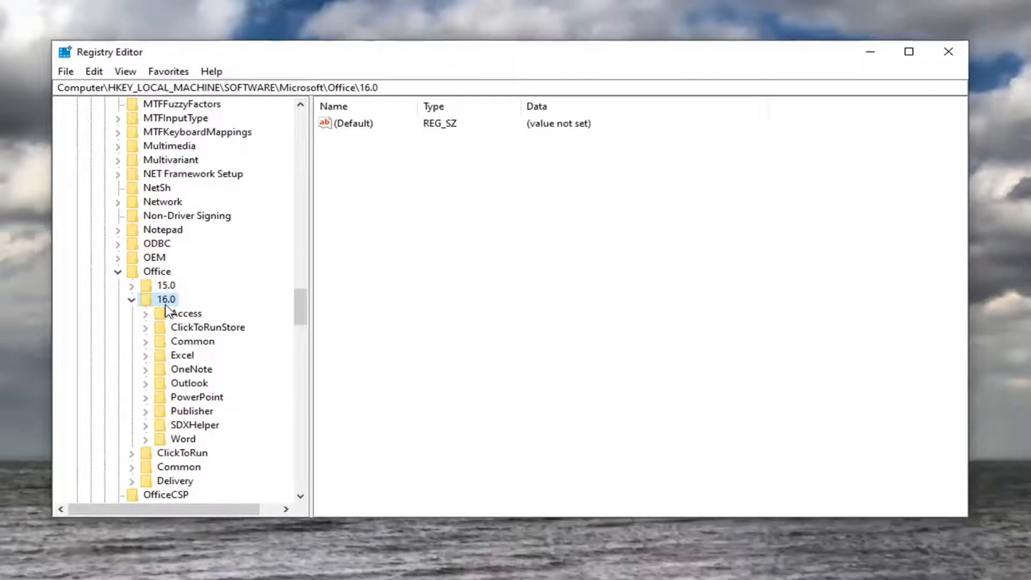
right_click(166, 299)
text(Delivery)
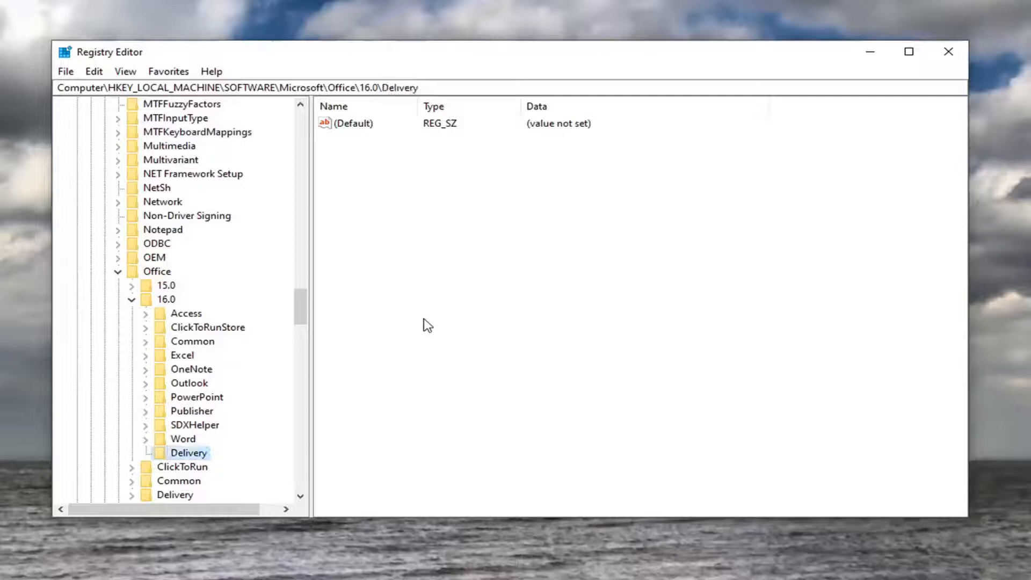
mouse_move(336, 213)
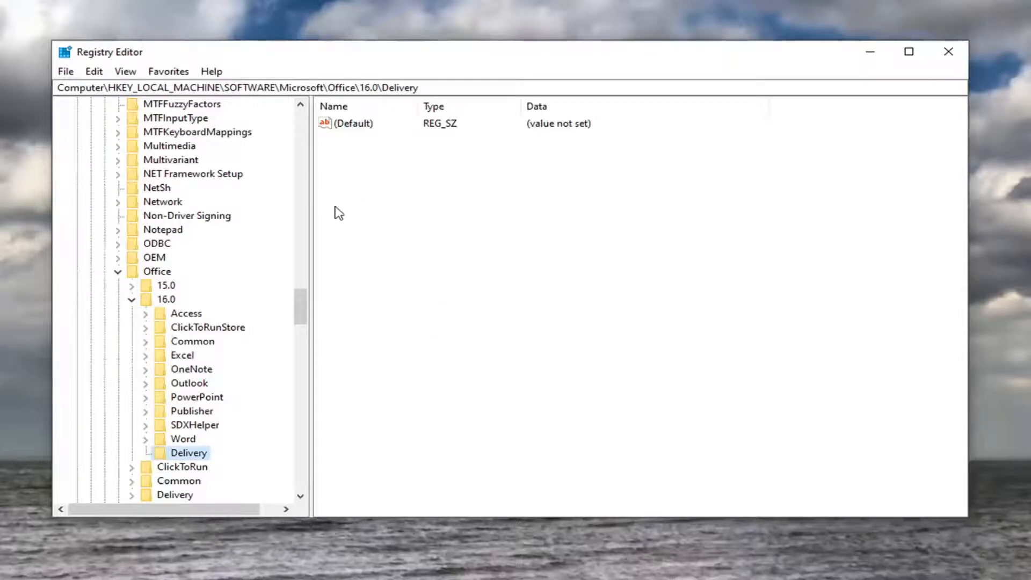
- Add a string value named LocalCacheDrive to the Delivery key and open it for editing
right_click(335, 211)
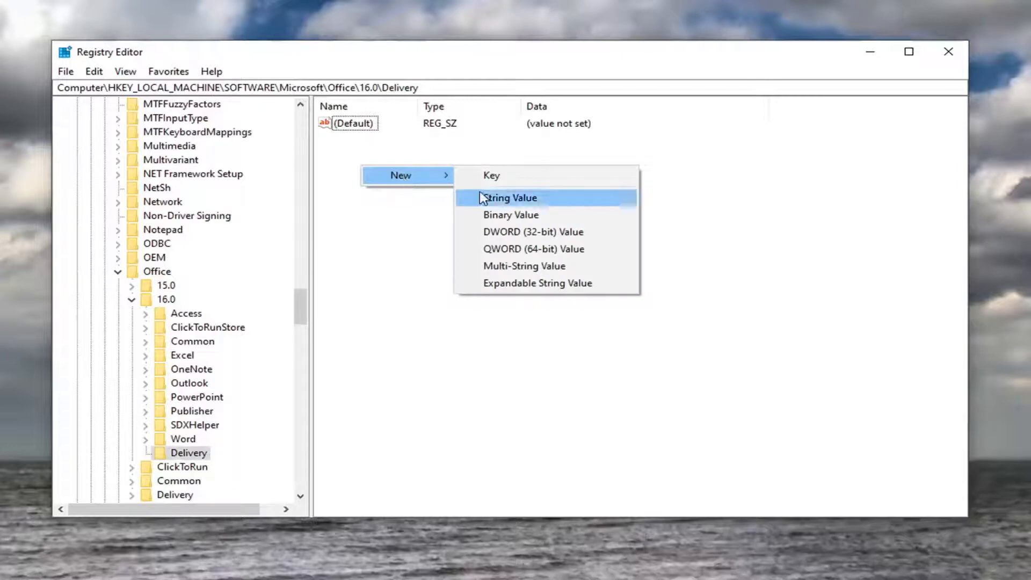
click(510, 197)
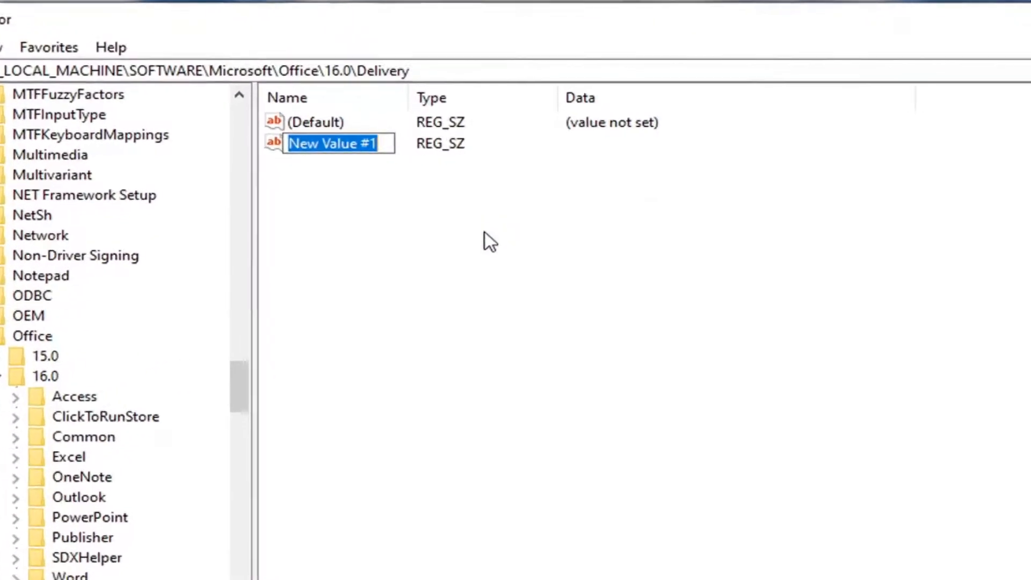
text(LocalCa)
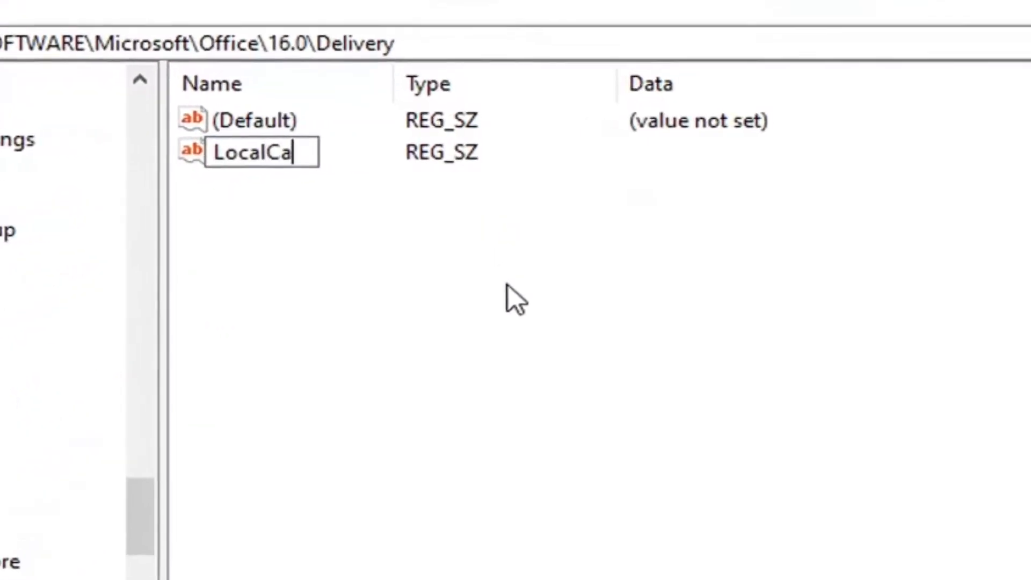
text(cheDrive)
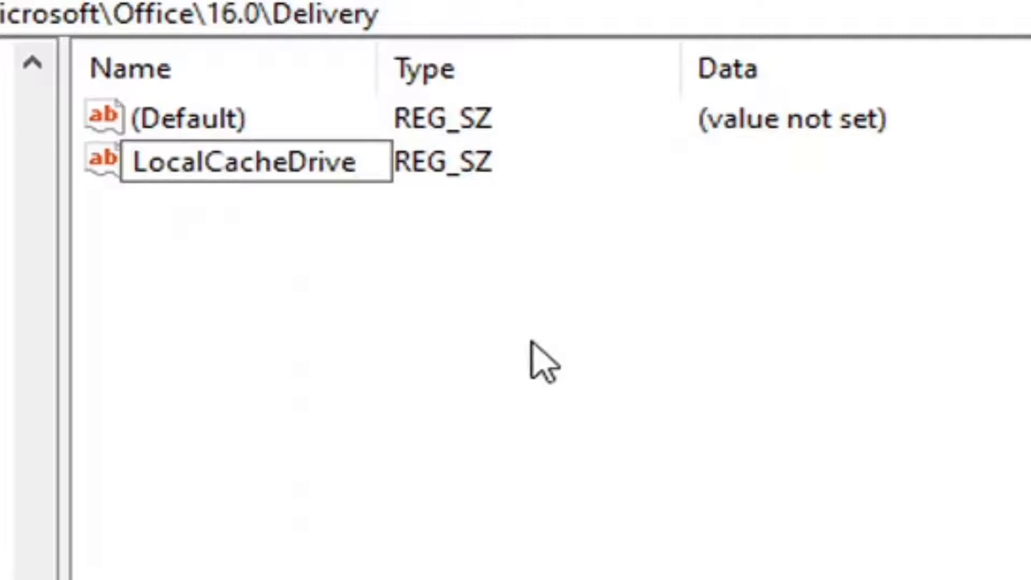
click(263, 162)
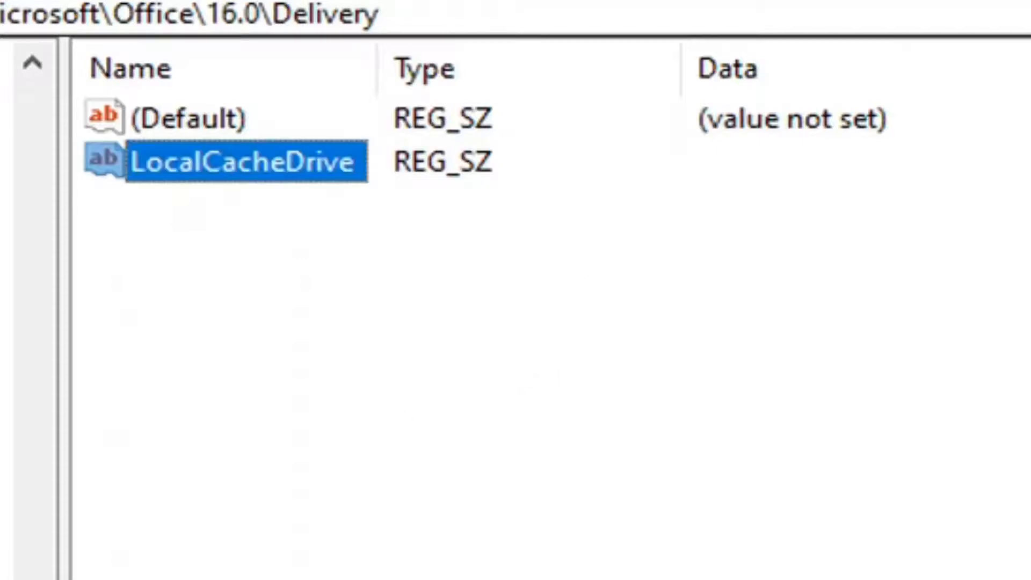
double_click(237, 161)
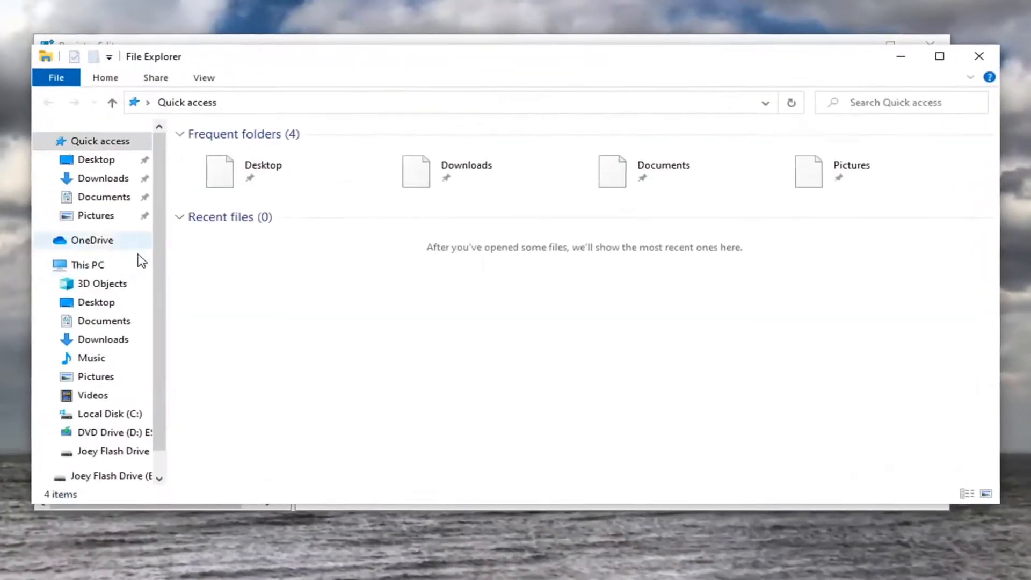
- Show This PC in File Explorer to confirm the local disk is drive C
click(87, 264)
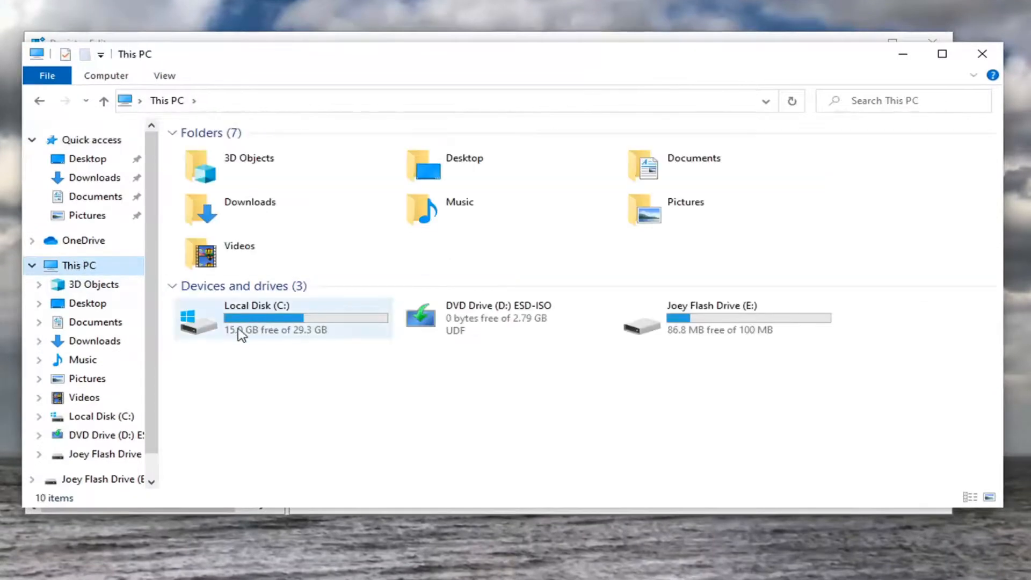
mouse_move(295, 308)
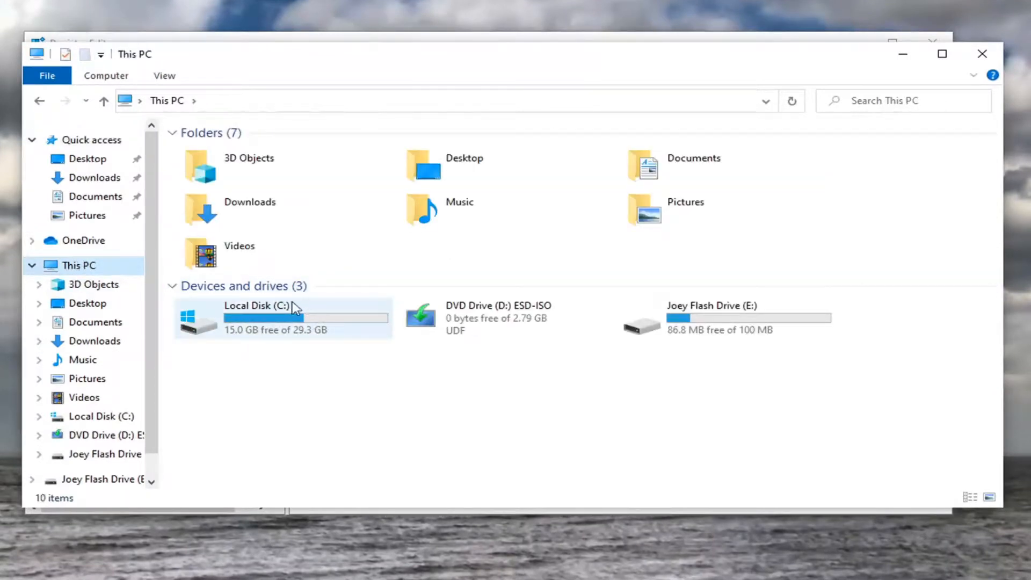
mouse_move(220, 339)
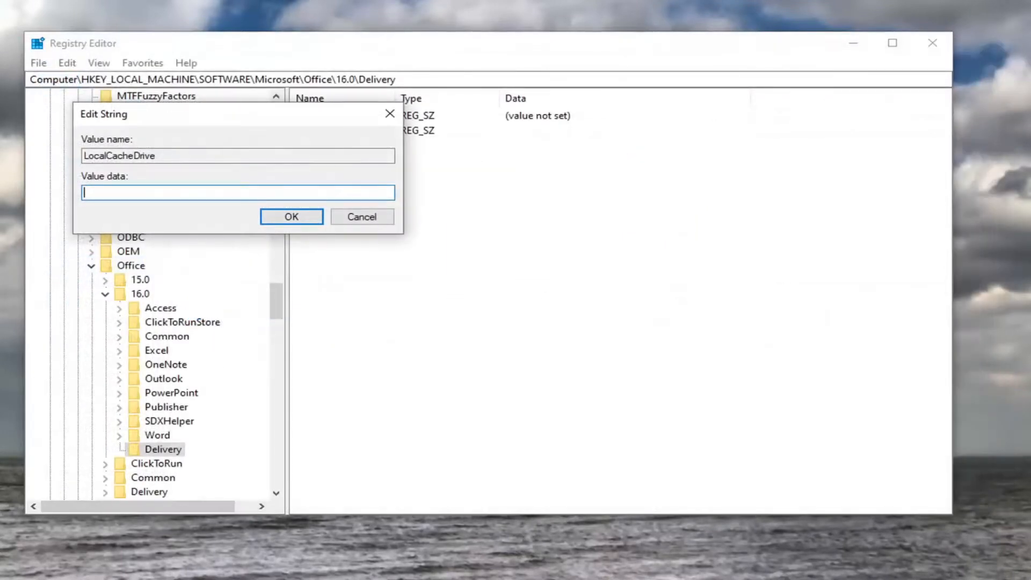
- Set LocalCacheDrive's value data to C, then collapse the HKEY_LOCAL_MACHINE branch
text(C)
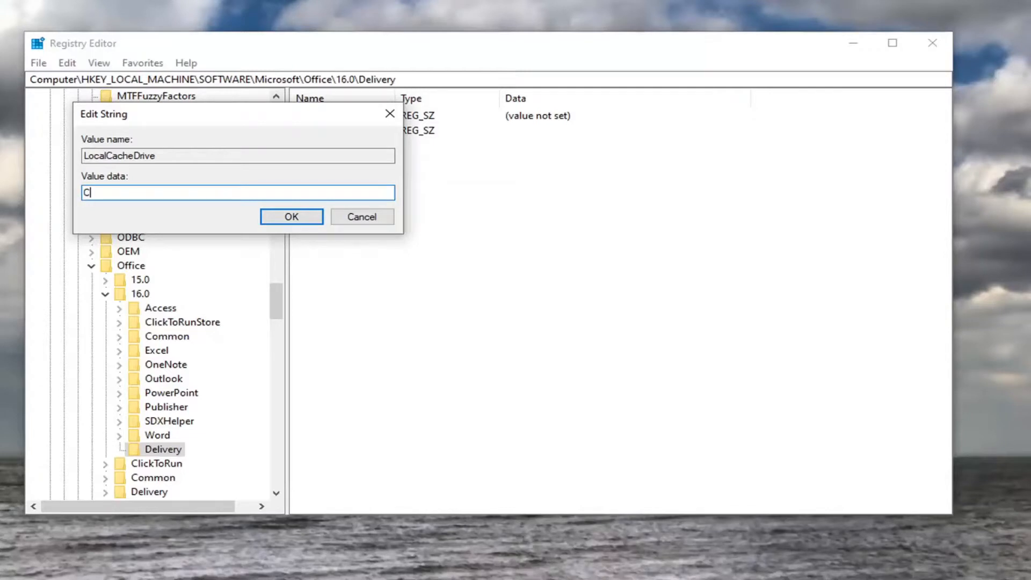
click(291, 216)
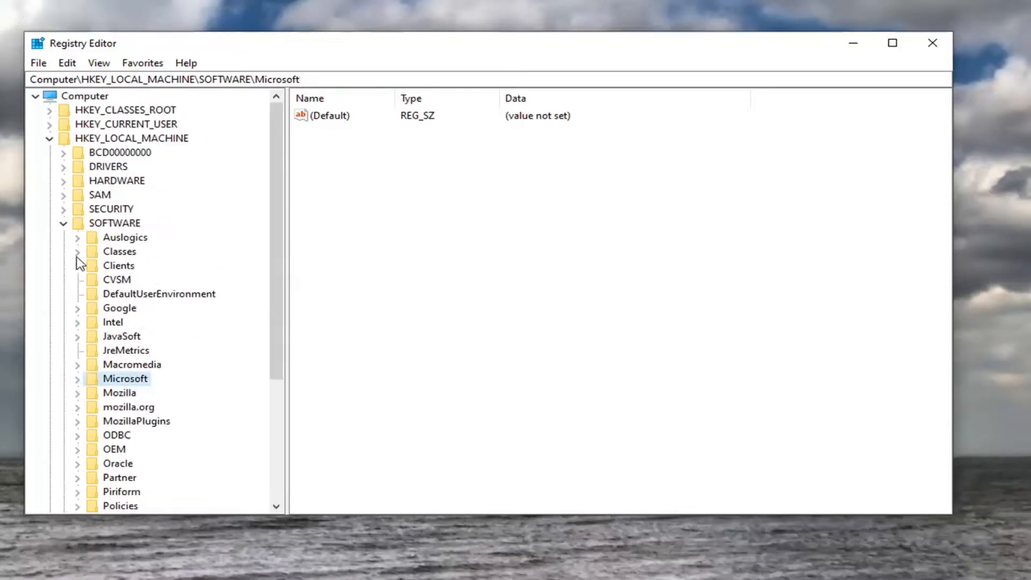
click(49, 137)
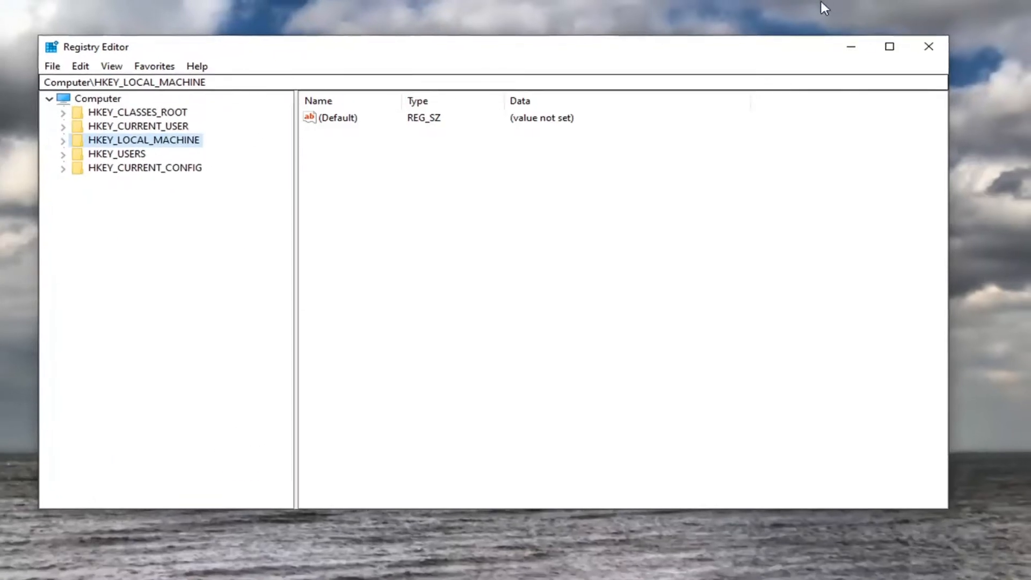